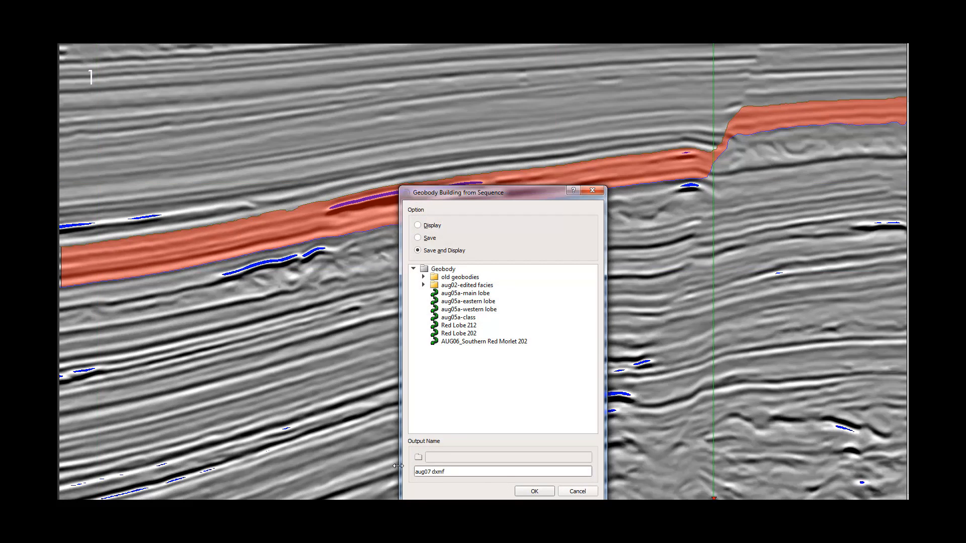
Save and display the 'aug07 dxmf' geobody set built from the sequence, opening its splitting preview.
{"action": "left_click", "coordinate": [533, 491]}
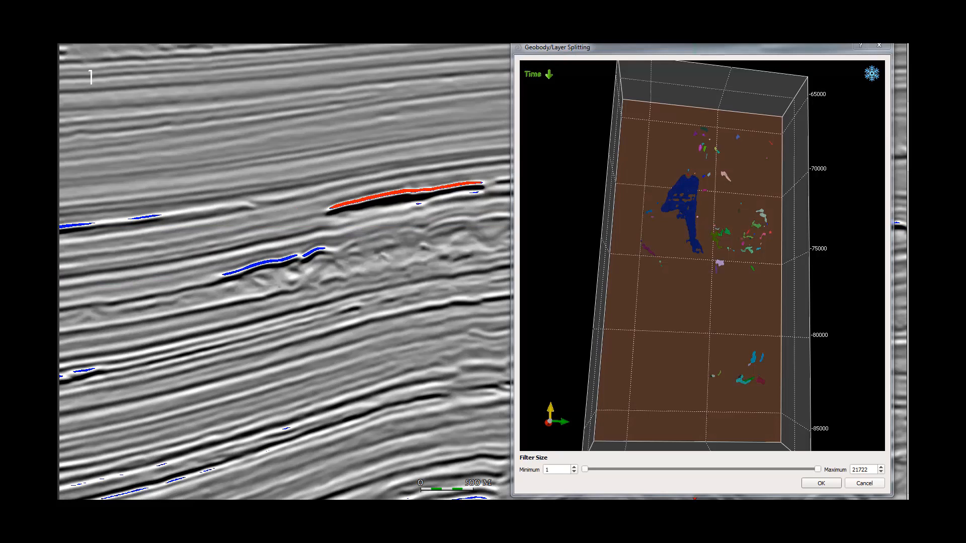
{"action": "left_click_drag", "start_coordinate": [583, 469], "coordinate": [590, 469]}
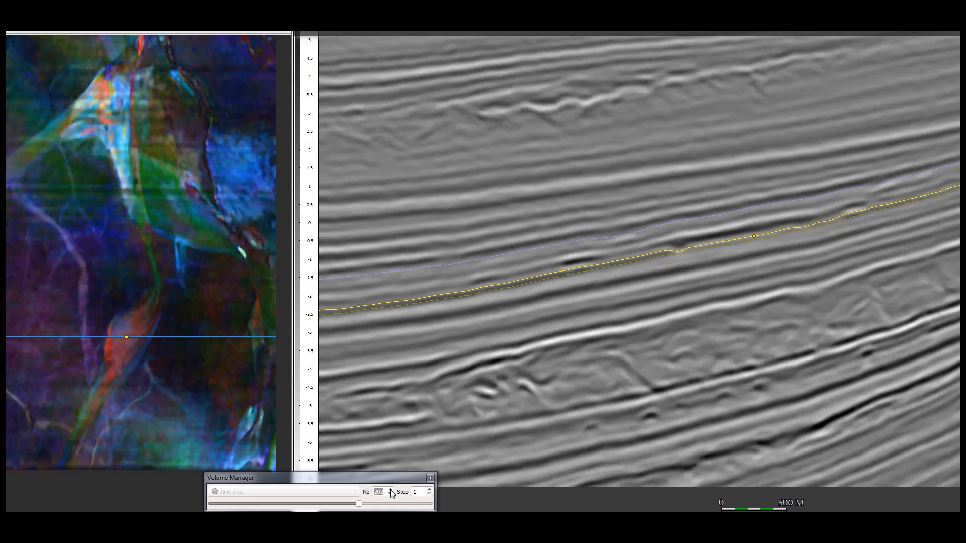
Advance the time slice two steps with the Nb spin arrow.
{"action": "left_click", "coordinate": [390, 489]}
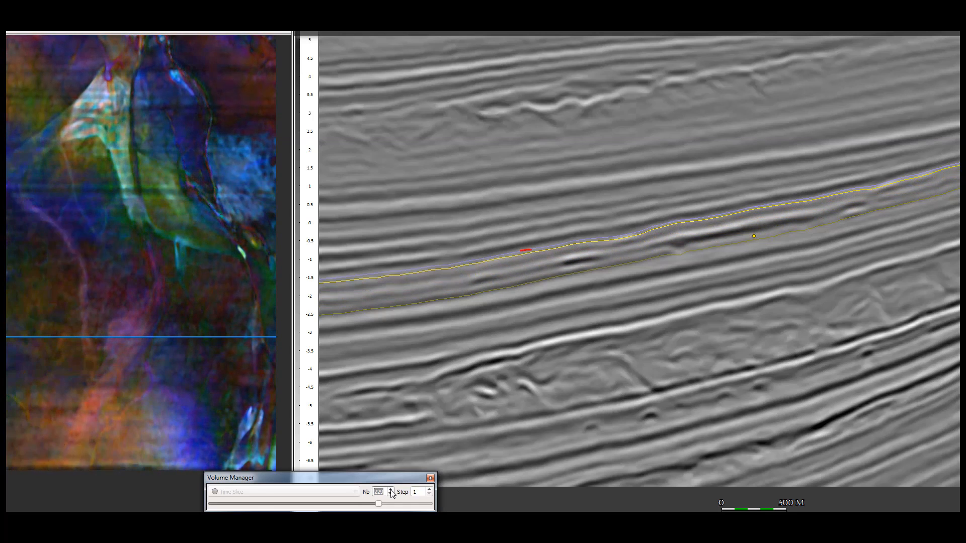
{"action": "left_click", "coordinate": [390, 488]}
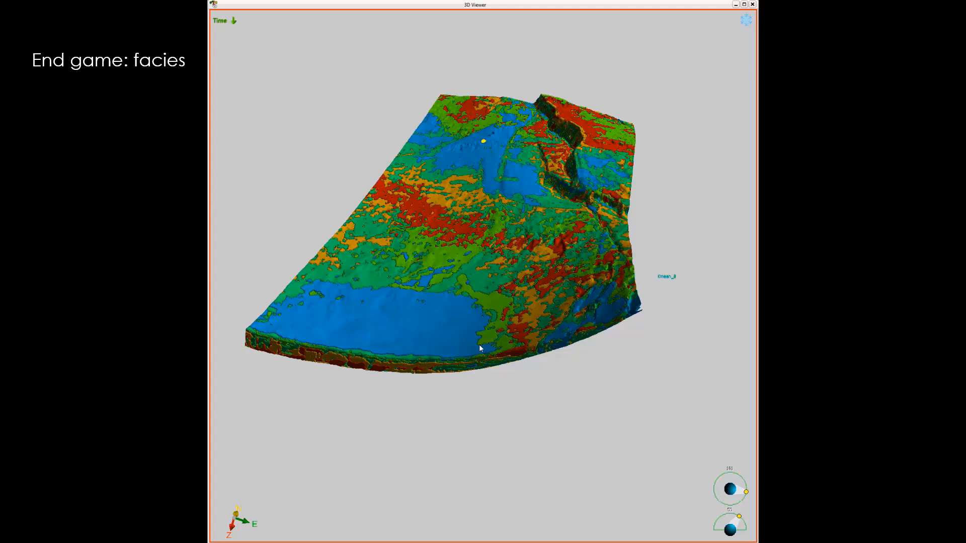
{"action": "mouse_move", "coordinate": [474, 289]}
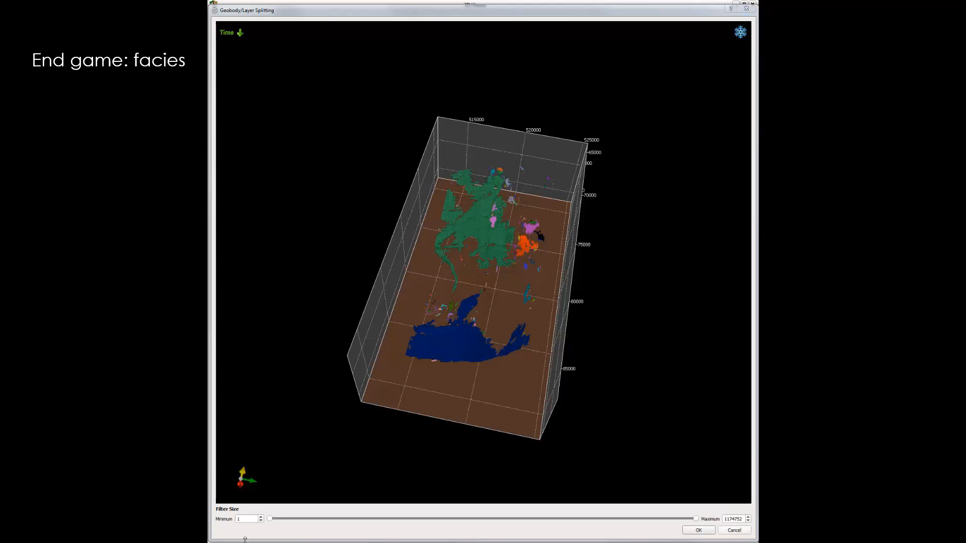
Adjust the Filter Size minimum to drop small geobodies and accept the split.
{"action": "left_click_drag", "start_coordinate": [269, 519], "coordinate": [521, 518]}
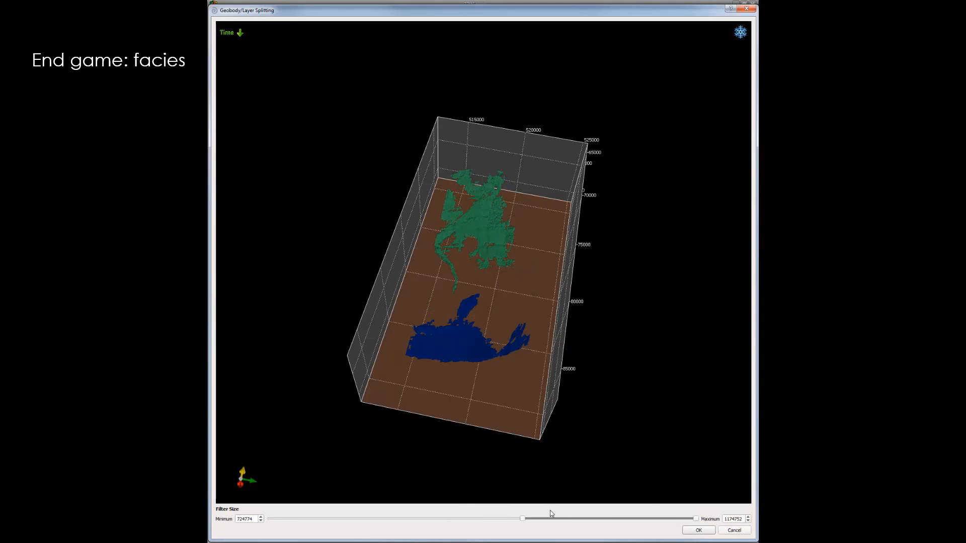
{"action": "left_click_drag", "start_coordinate": [522, 518], "coordinate": [268, 519]}
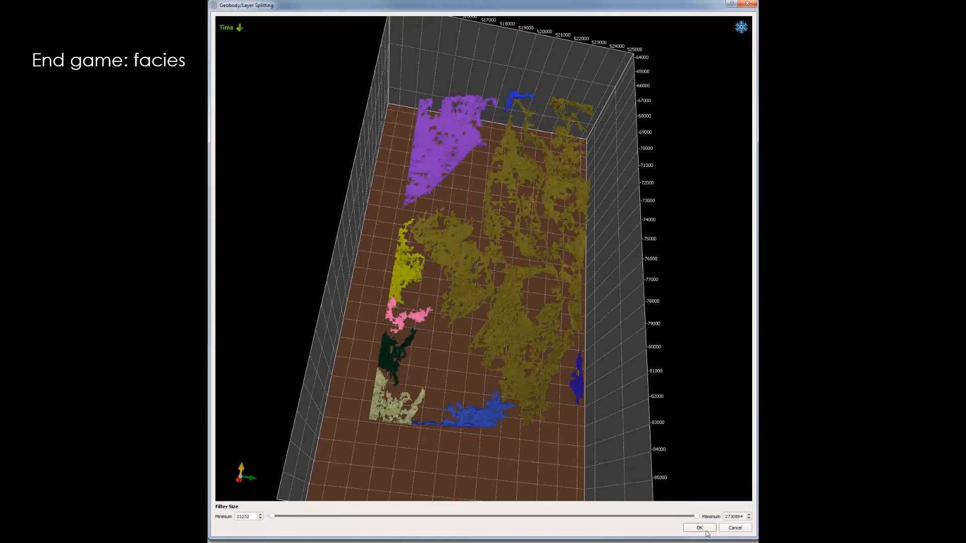
{"action": "left_click", "coordinate": [699, 528]}
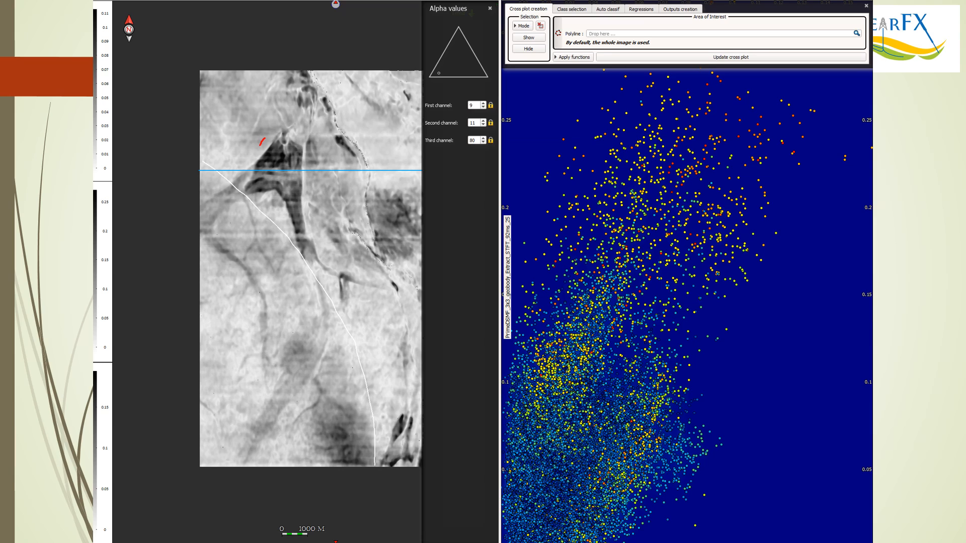
Outline the dark channel area on the colour-blended horizon map beside the cross plot.
{"action": "left_click_drag", "start_coordinate": [261, 137], "coordinate": [280, 234]}
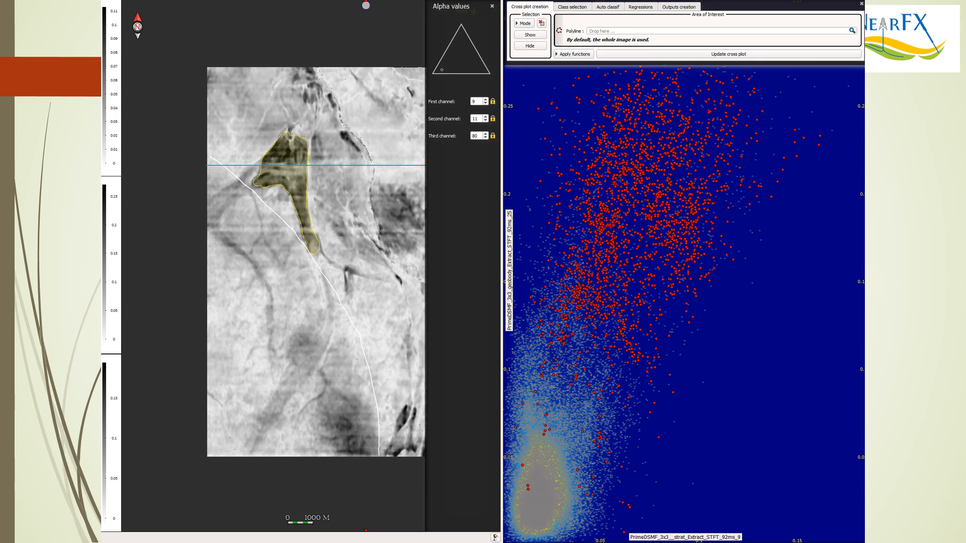
{"action": "left_click_drag", "start_coordinate": [265, 157], "coordinate": [290, 136]}
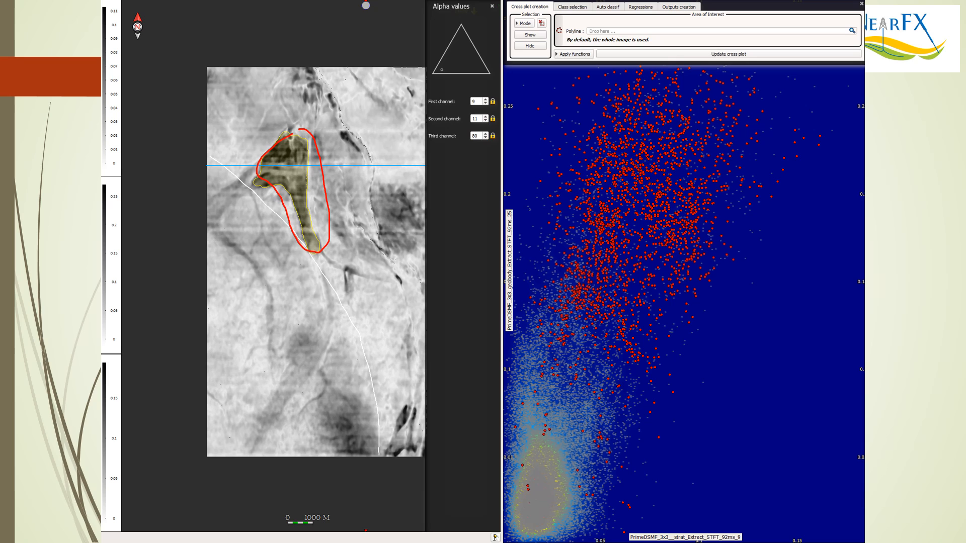
{"action": "left_click_drag", "start_coordinate": [619, 86], "coordinate": [582, 318]}
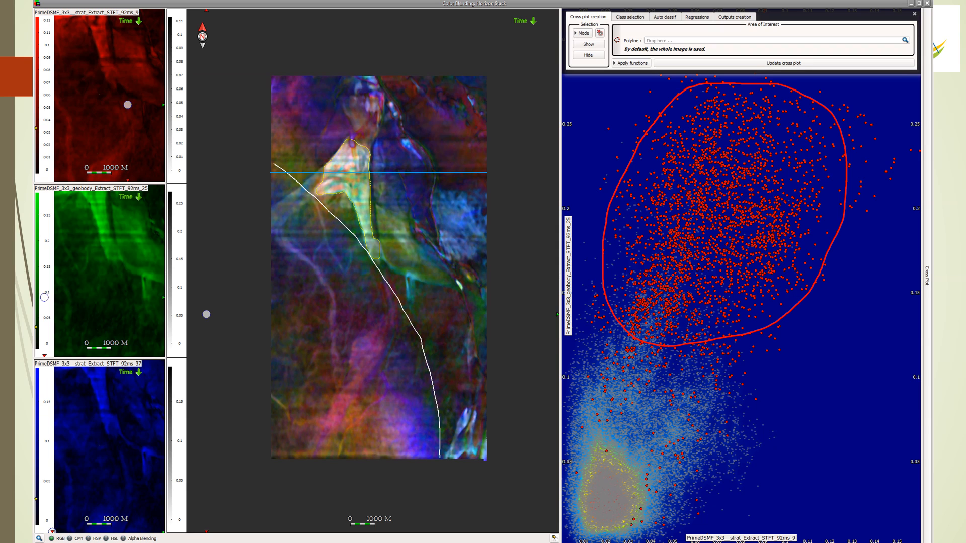
{"action": "left_click", "coordinate": [614, 65]}
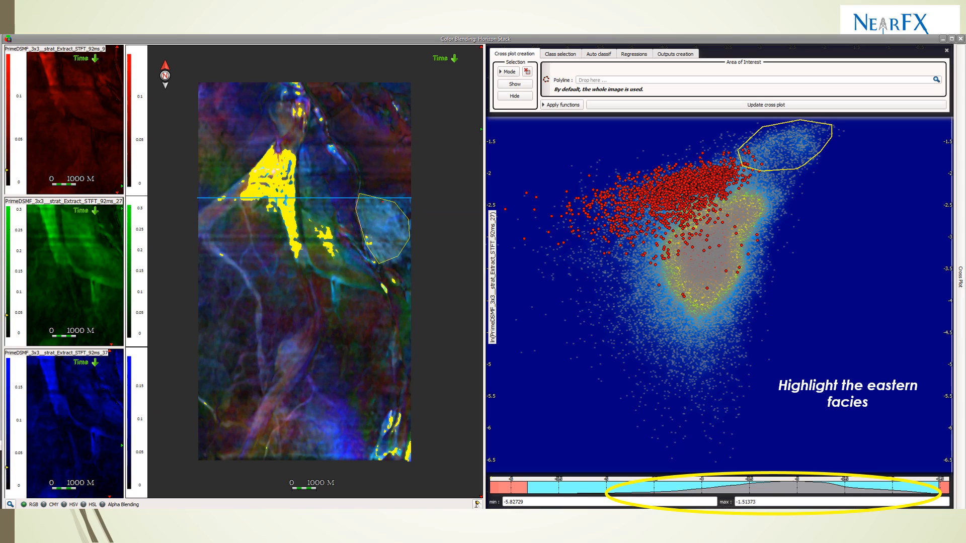
{"action": "left_click_drag", "start_coordinate": [381, 204], "coordinate": [373, 249]}
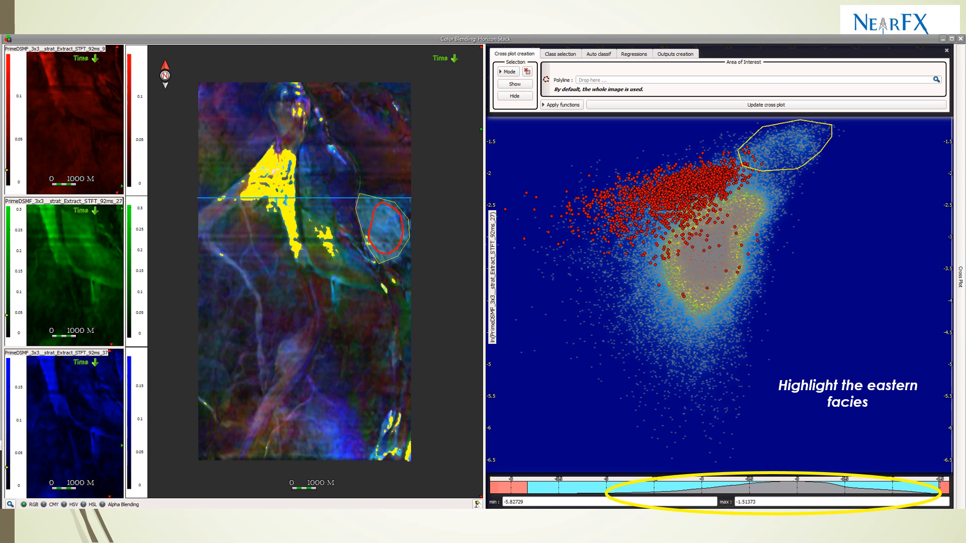
{"action": "left_click_drag", "start_coordinate": [613, 178], "coordinate": [674, 161]}
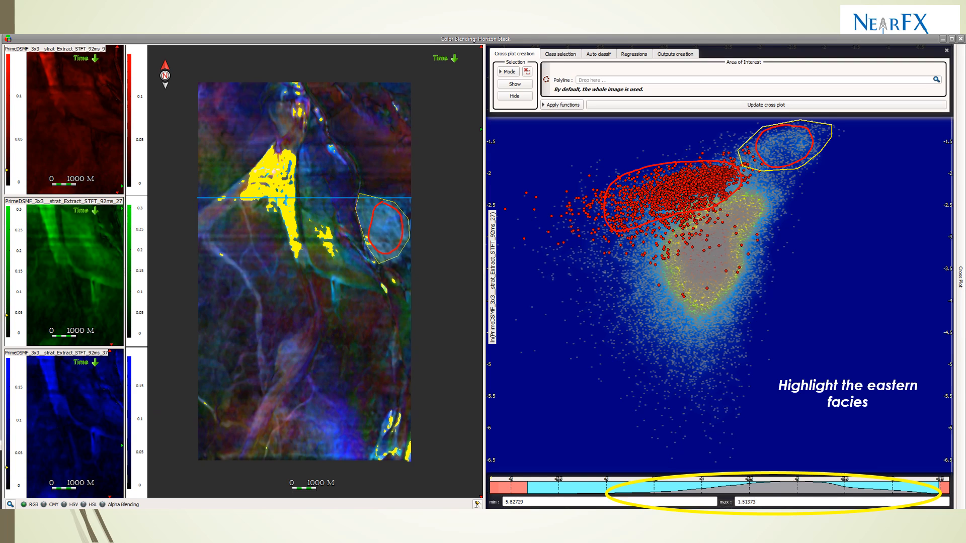
{"action": "left_click", "coordinate": [559, 52]}
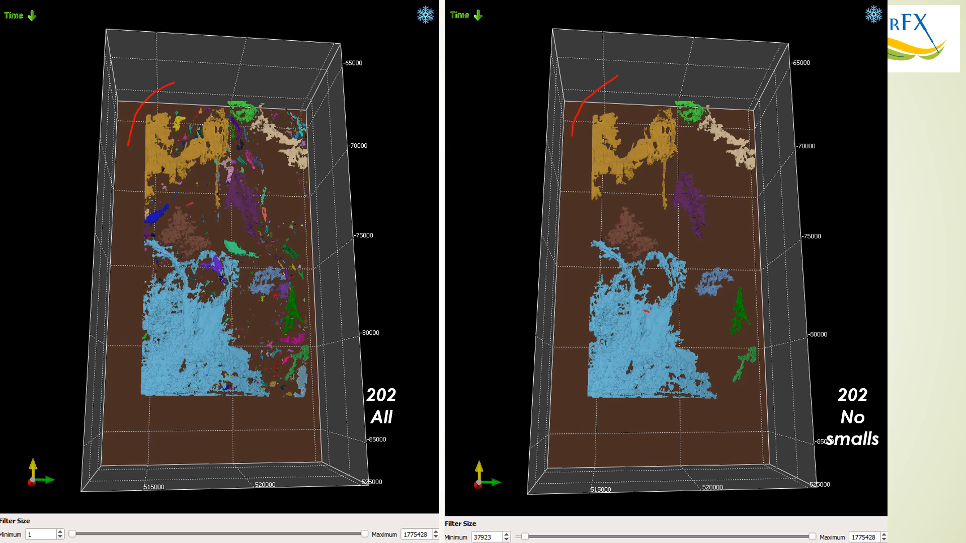
Compare the unfiltered 202 geobodies with the view filtered to size 37923 or more.
{"action": "left_click_drag", "start_coordinate": [640, 314], "coordinate": [659, 351]}
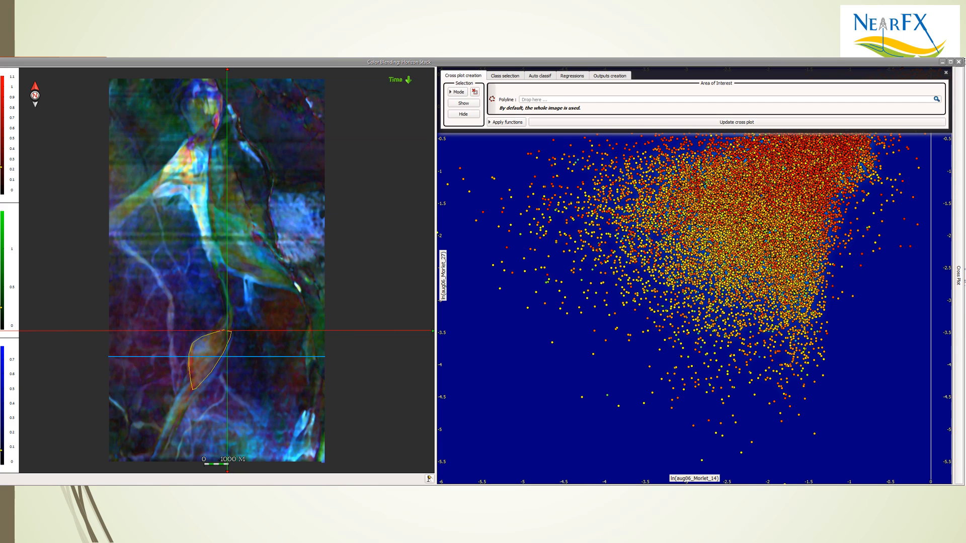
Show the map polygon's samples on the Morlet cross plot and switch to Class selection.
{"action": "left_click", "coordinate": [464, 104]}
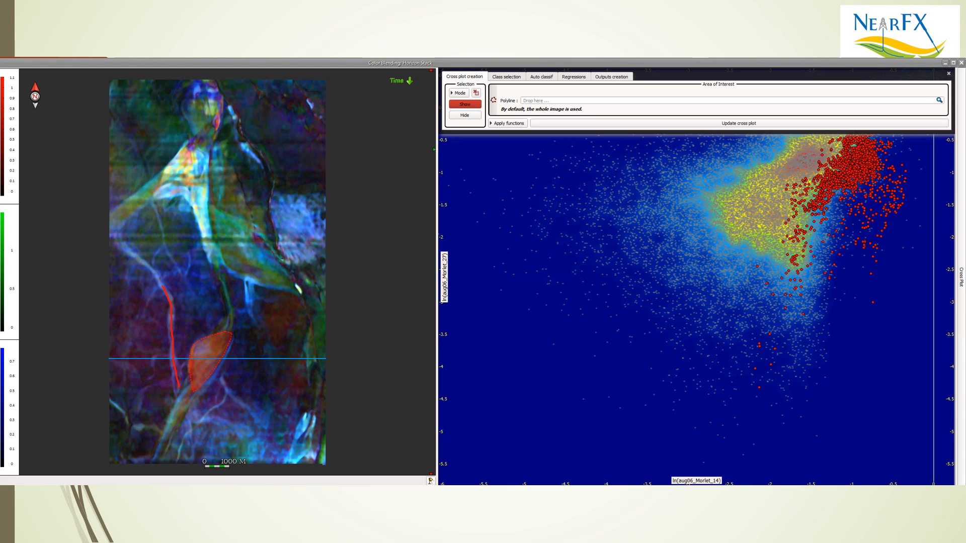
{"action": "left_click", "coordinate": [506, 75]}
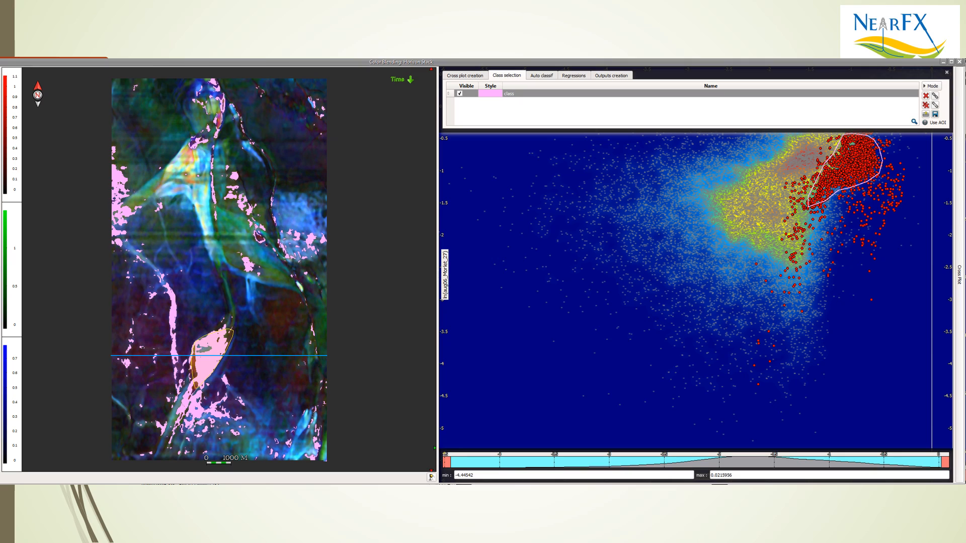